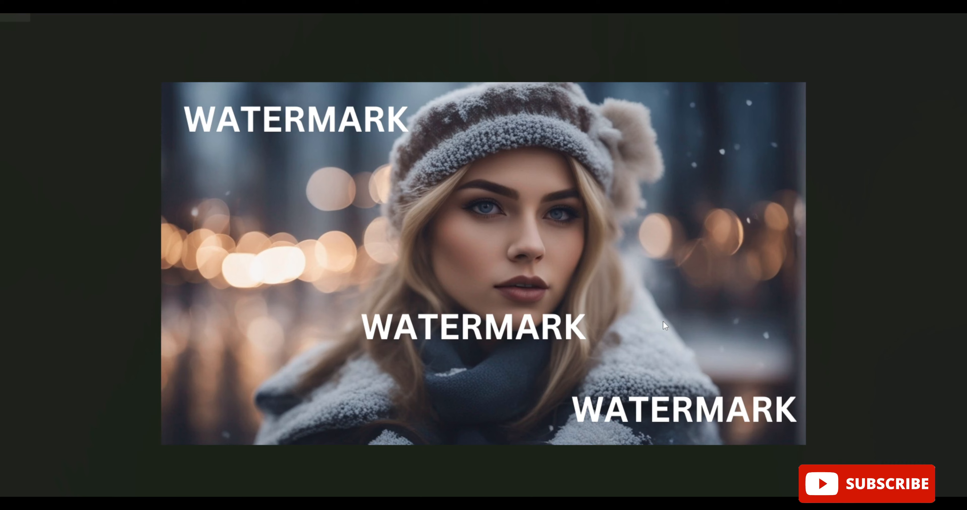
mouse_move(660, 274)
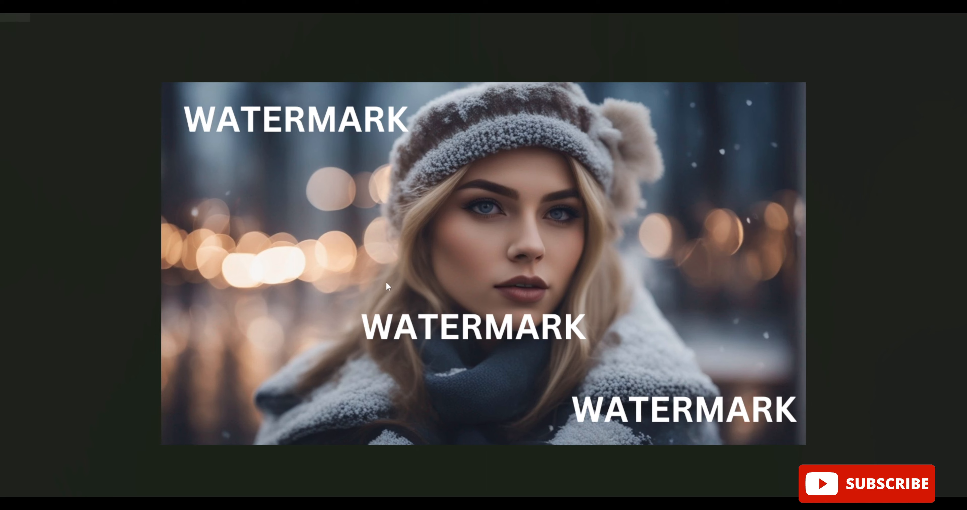
mouse_move(285, 203)
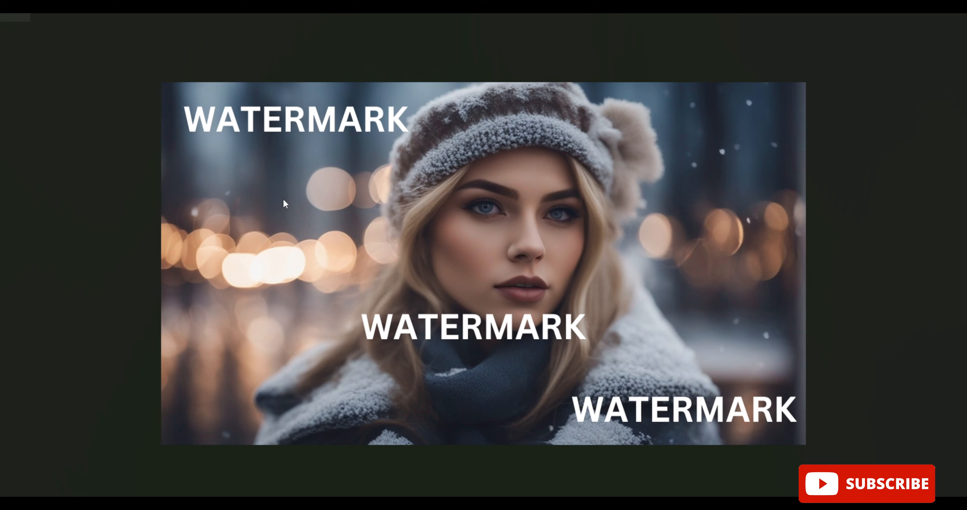
mouse_move(478, 263)
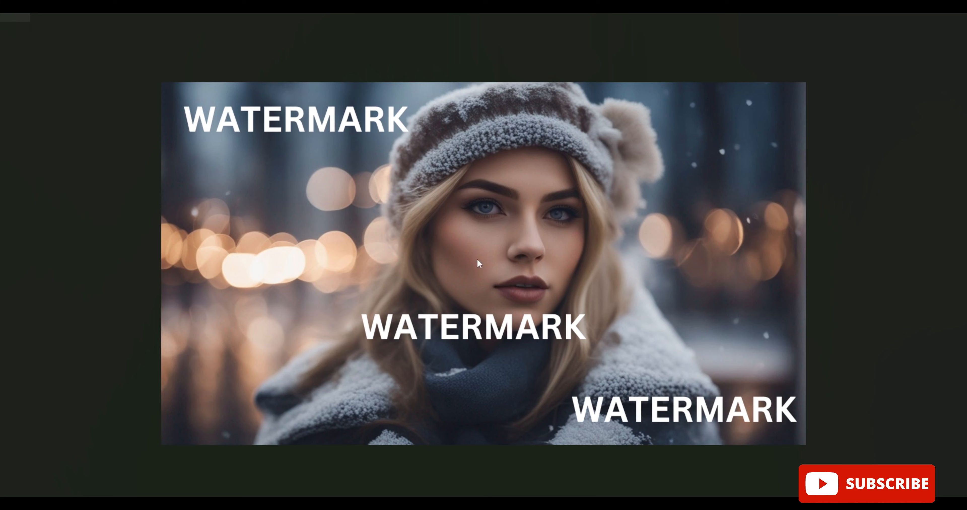
mouse_move(498, 365)
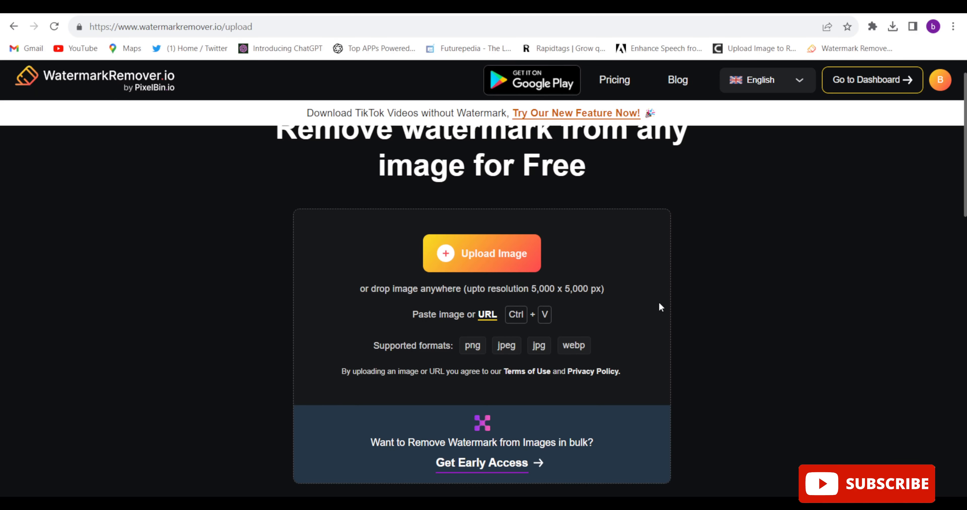
mouse_move(728, 264)
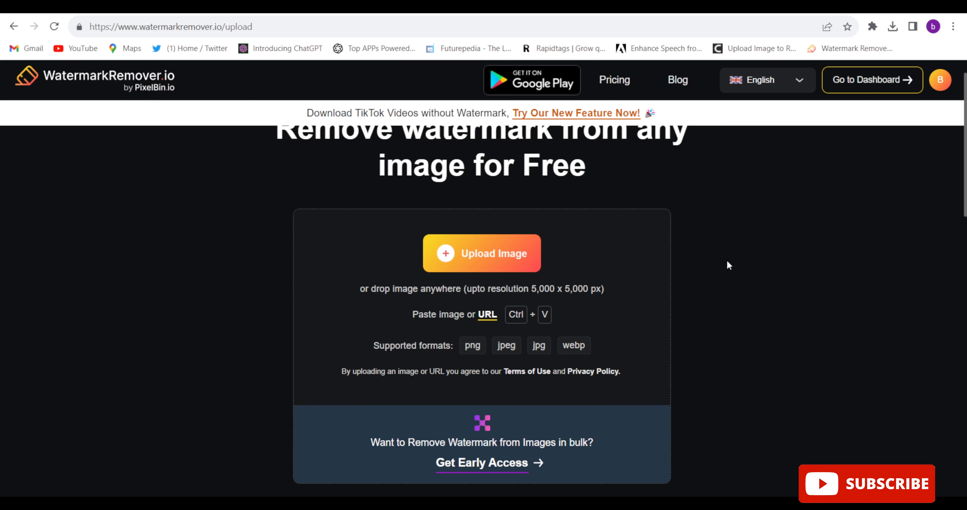
mouse_move(752, 220)
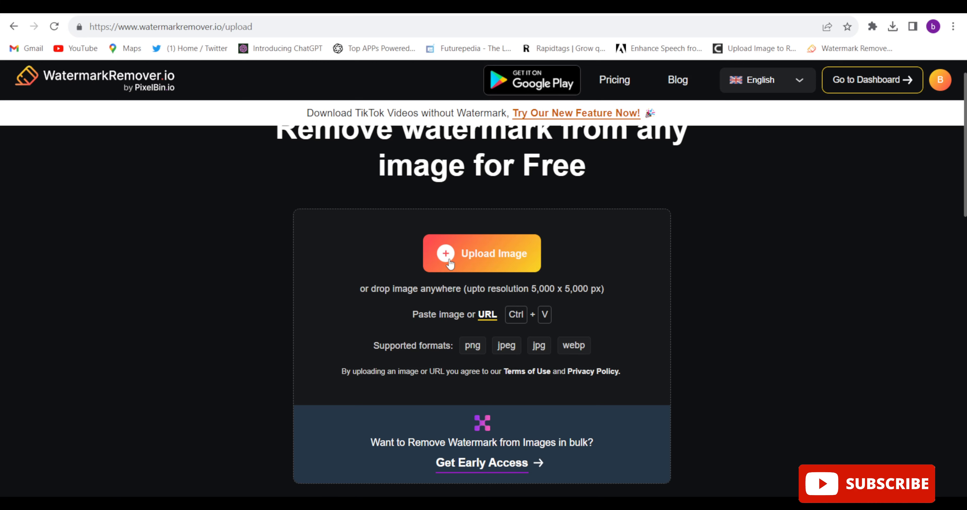
Step: Upload the watermarked portrait so its watermark-removed version appears beside the original
left_click(482, 252)
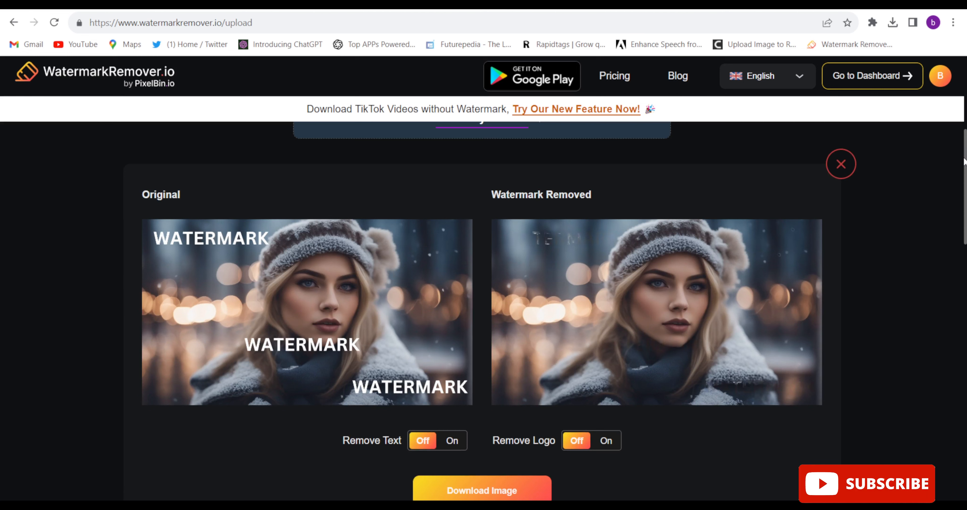
Step: Download the cleaned portrait via Download Image so it lands in the browser's downloads
left_click(451, 441)
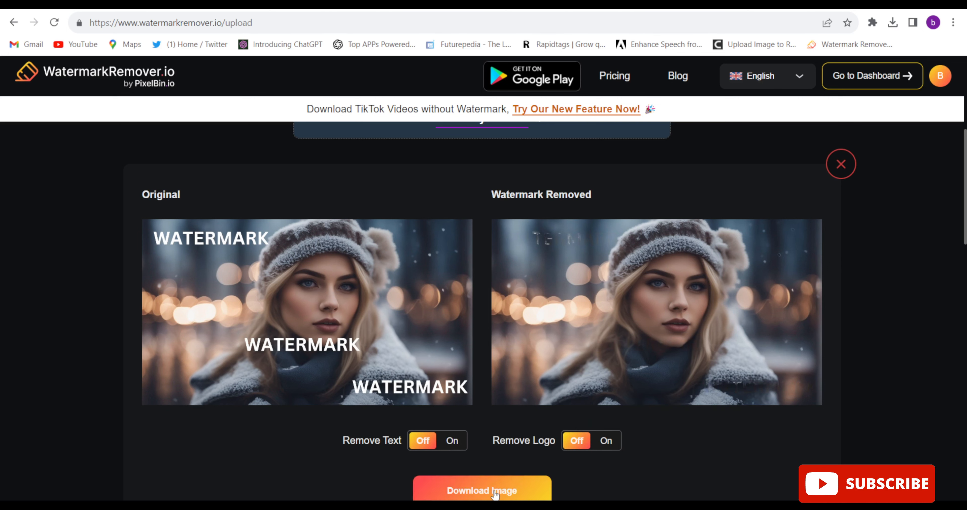
left_click(481, 491)
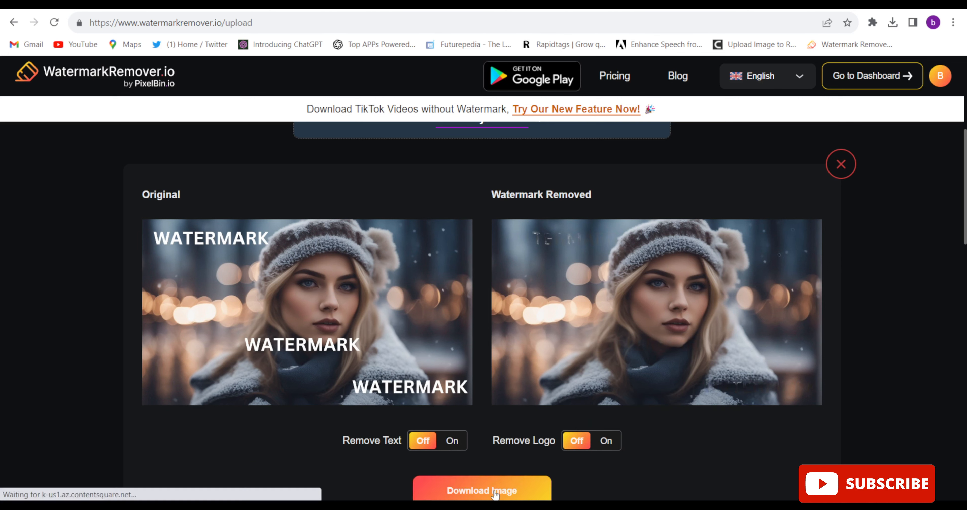
left_click(480, 491)
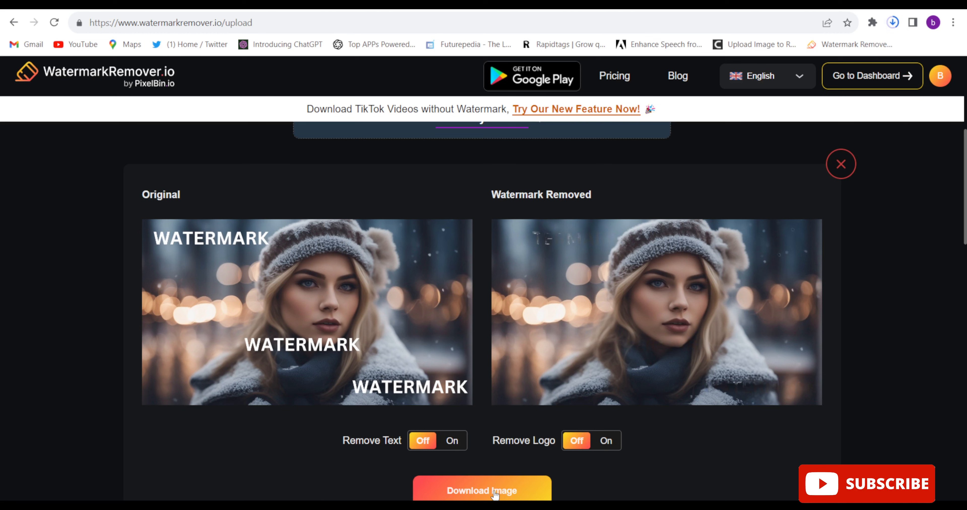